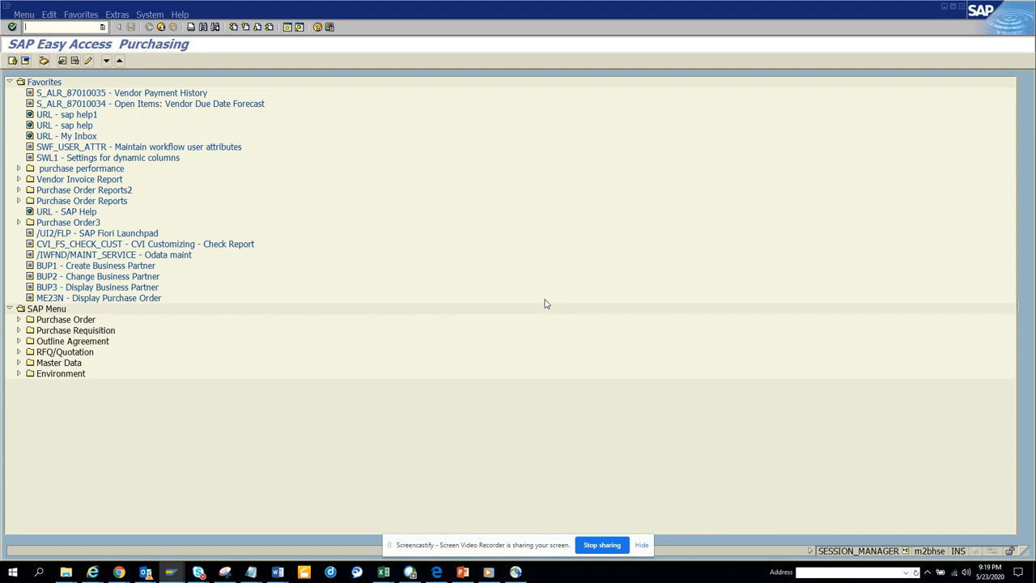
pyautogui.write('me23n')
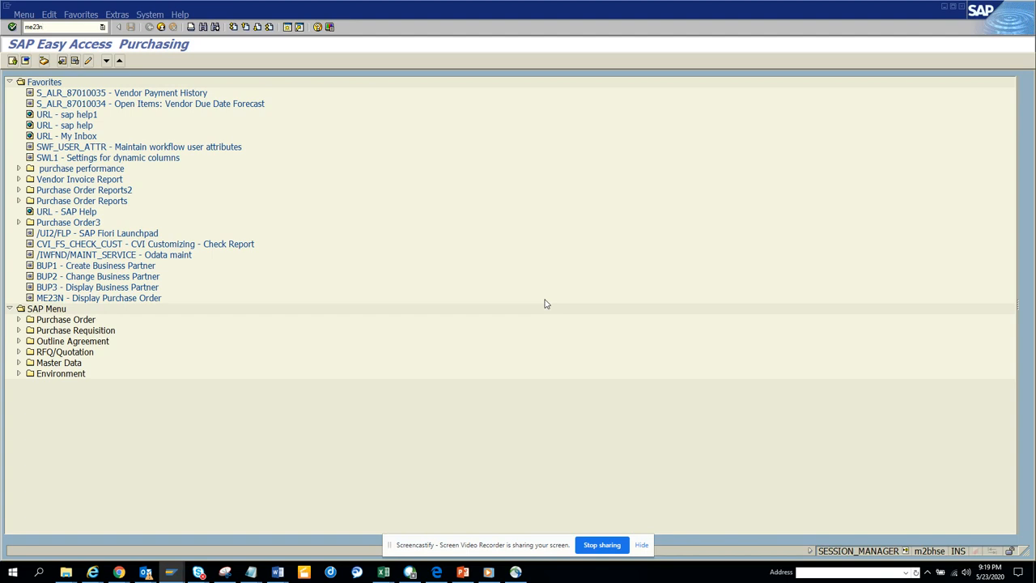
pyautogui.press('Enter')
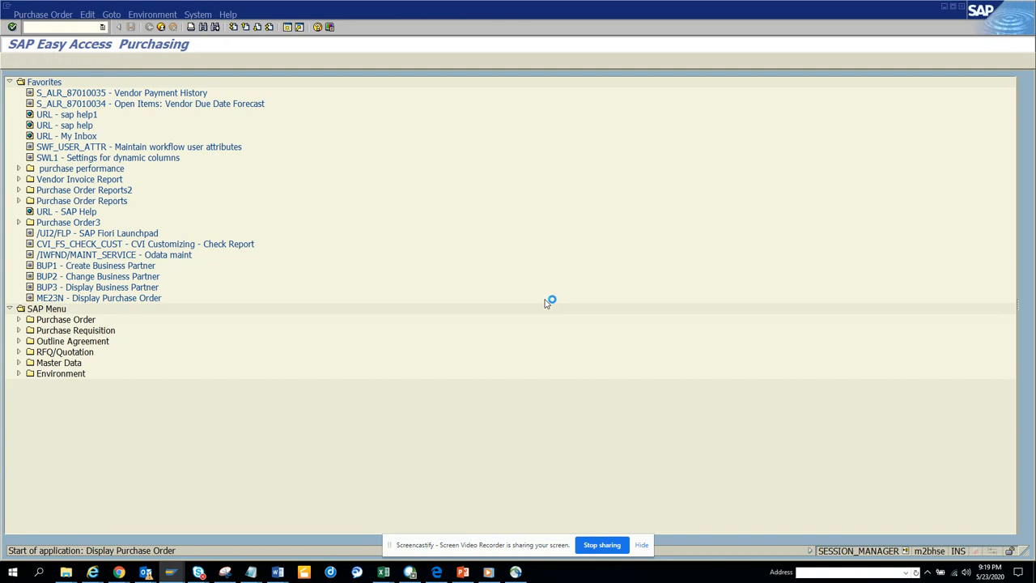
pyautogui.doubleClick(98, 298)
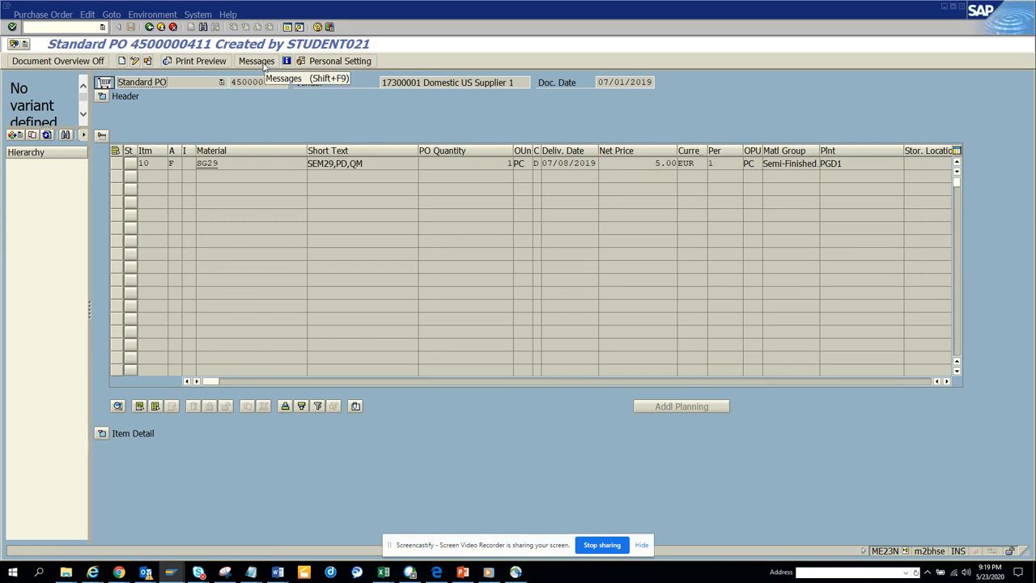
pyautogui.click(255, 61)
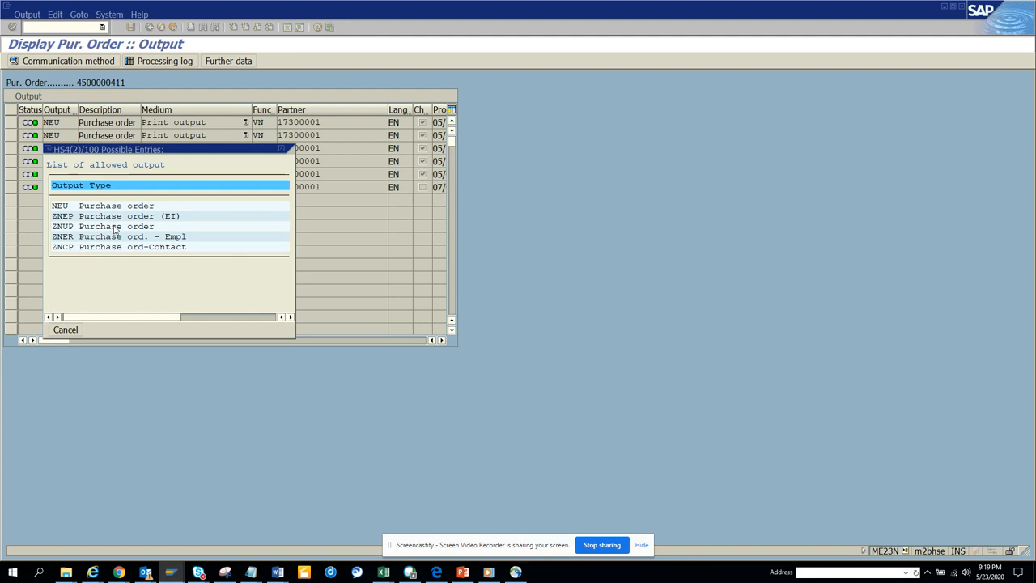
pyautogui.moveTo(81, 335)
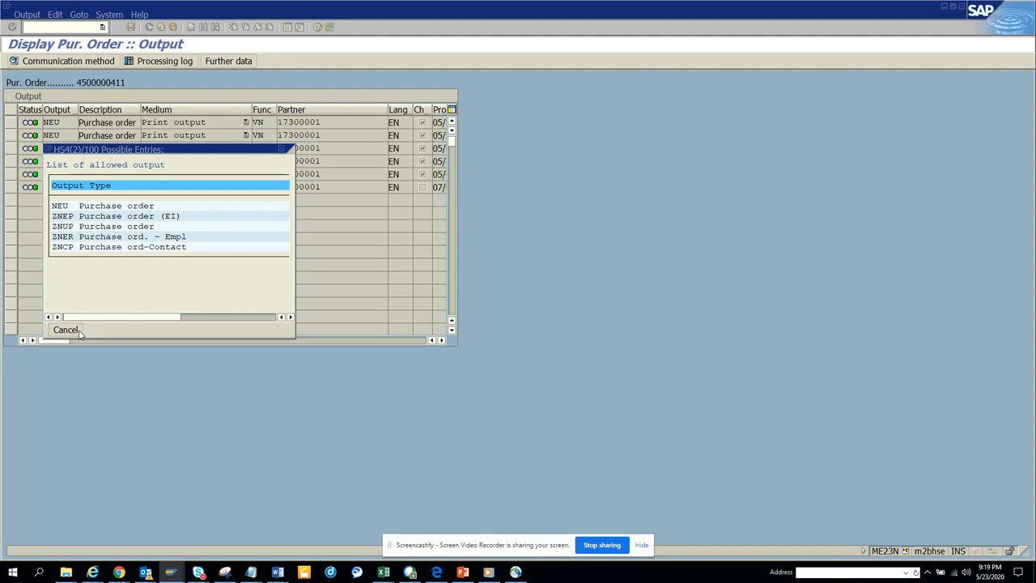
# Cancel the allowed output types popup without adding a message entry.
pyautogui.click(66, 329)
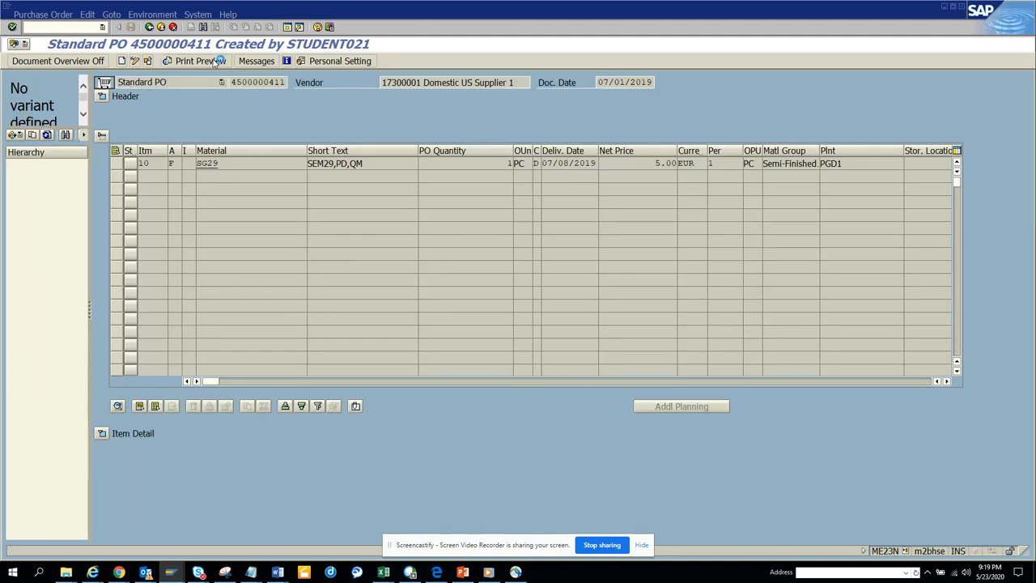
pyautogui.click(193, 61)
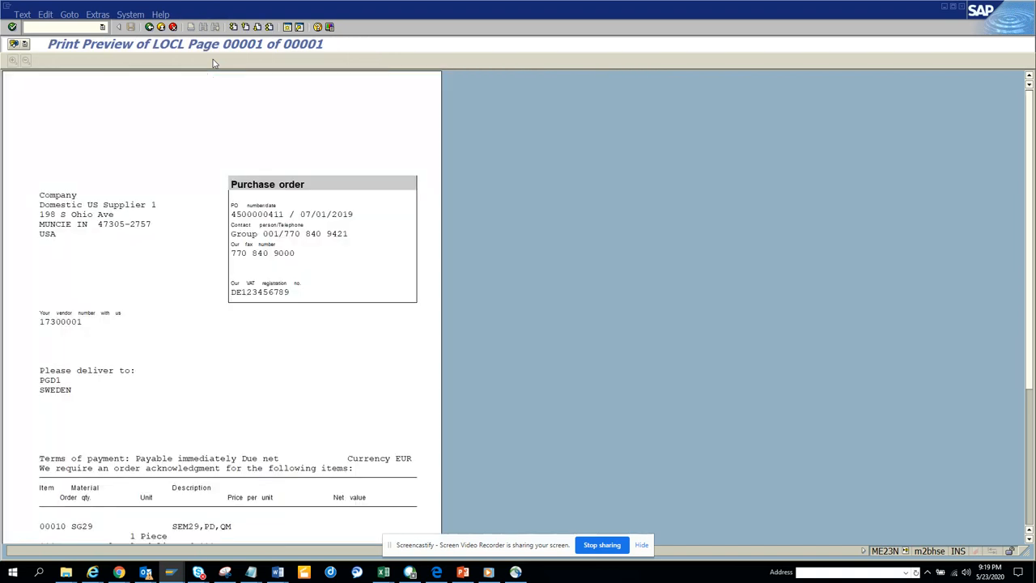
pyautogui.moveTo(50, 69)
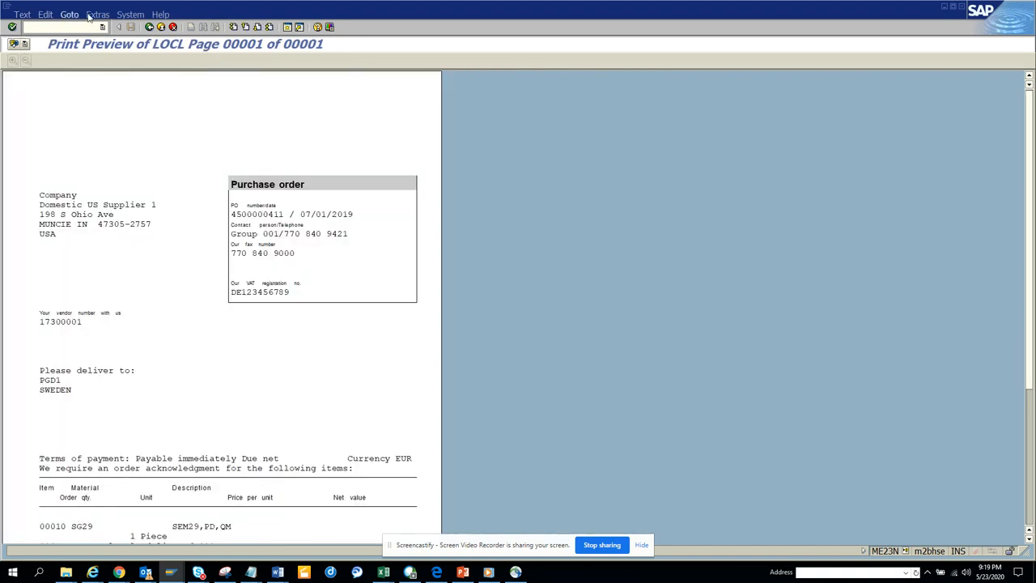
# Use the Goto menu to display the print preview as a PDF.
pyautogui.click(69, 13)
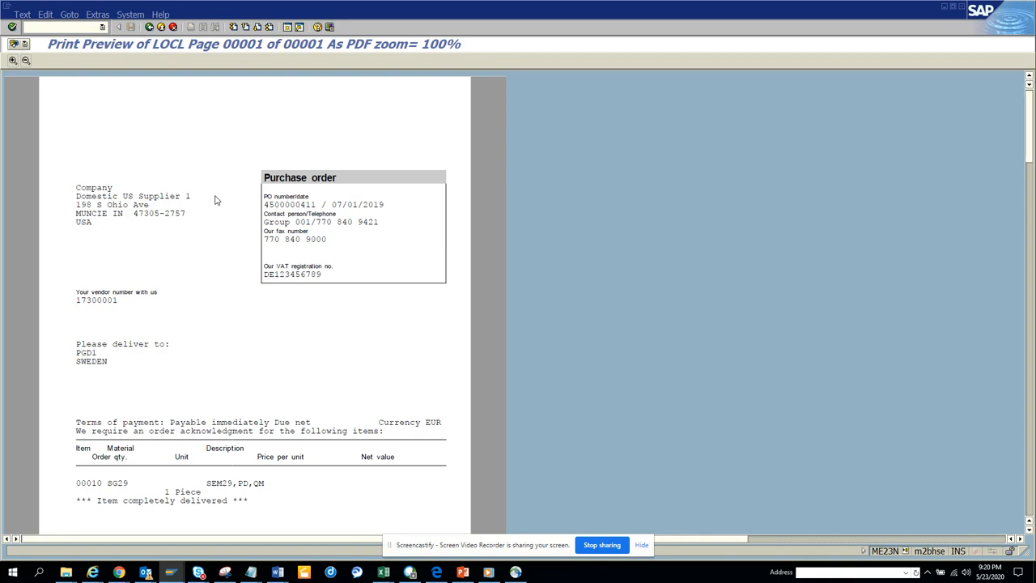
pyautogui.moveTo(217, 239)
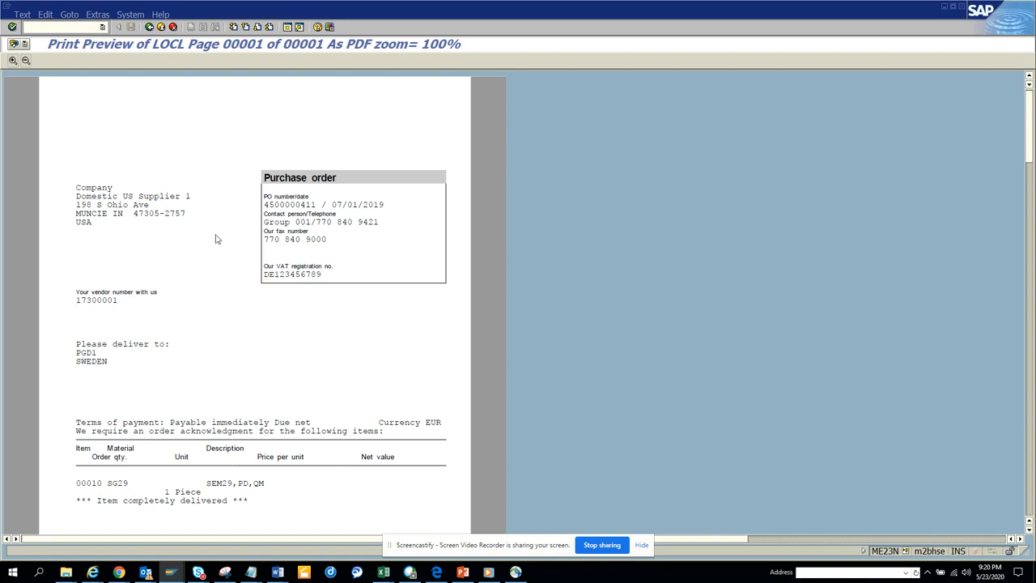